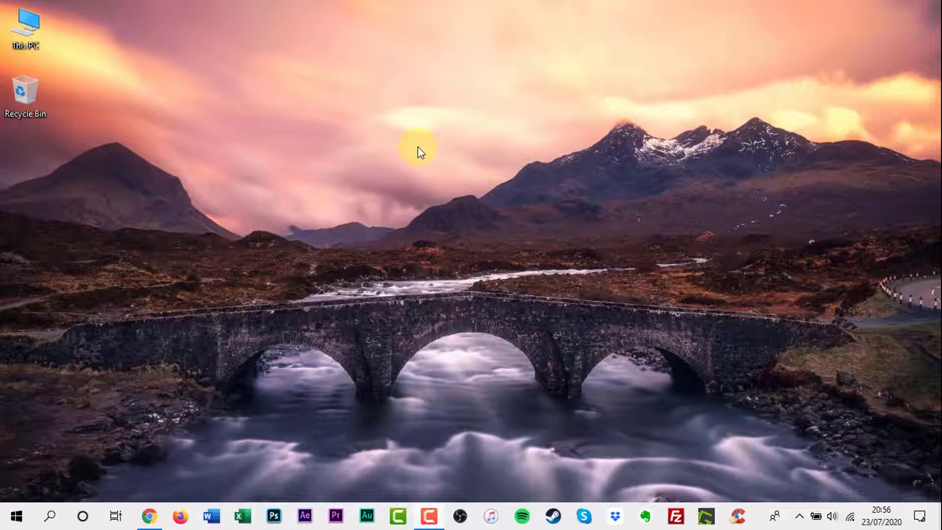
Step: Launch Chrome on amazon.co.uk and scroll to the Recently viewed gaming-laptop card
left_click(149, 516)
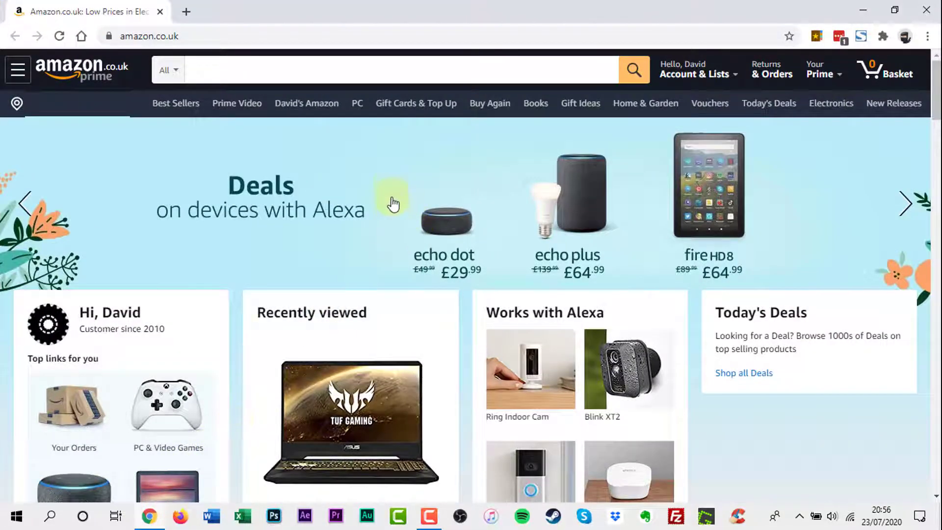
scroll("down", 3)
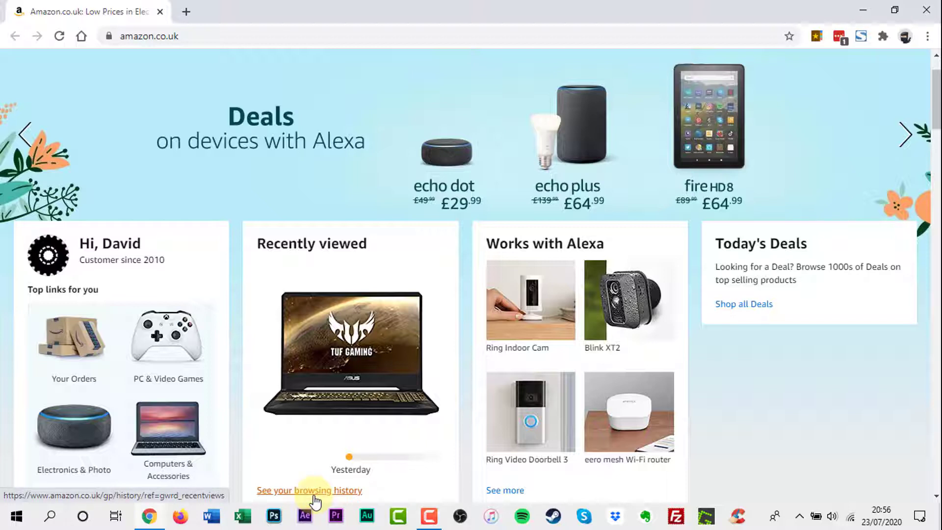
Step: Follow 'See your browsing history' to the recently viewed items page and expand Manage history
left_click(309, 490)
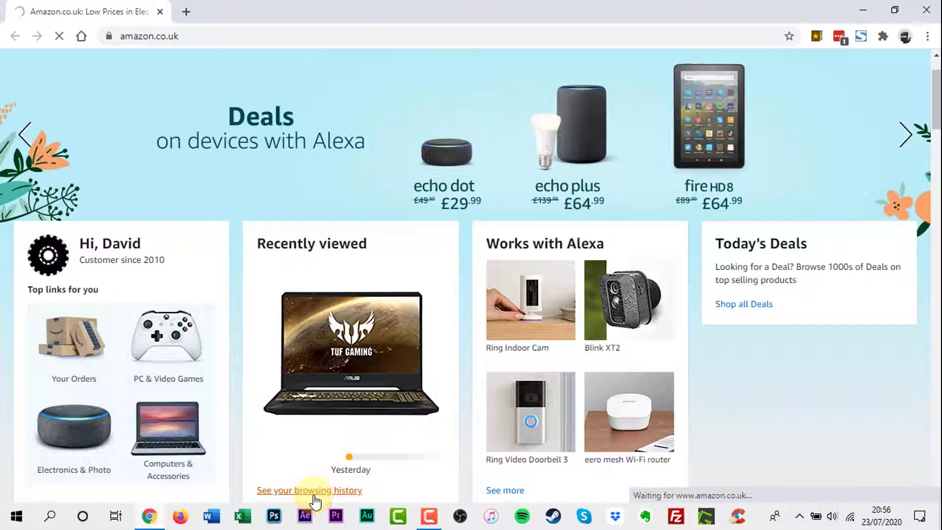
left_click(310, 490)
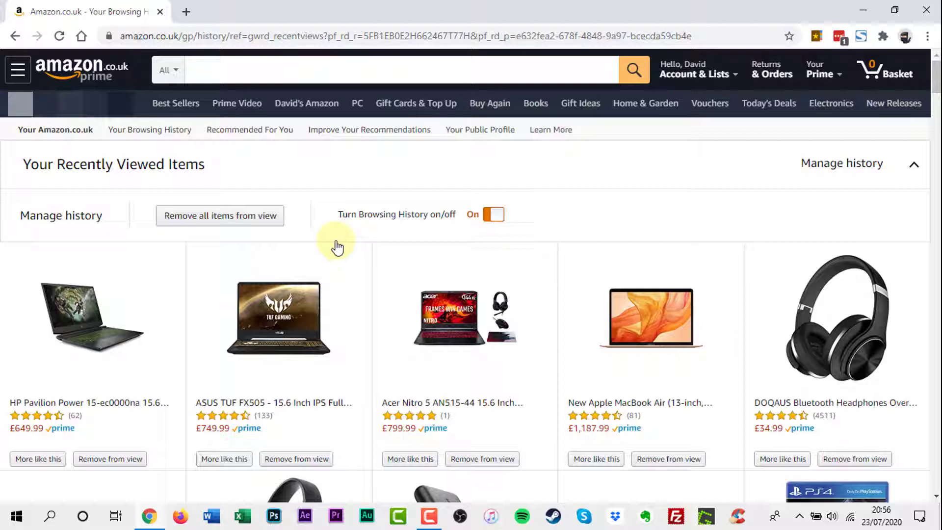
mouse_move(213, 220)
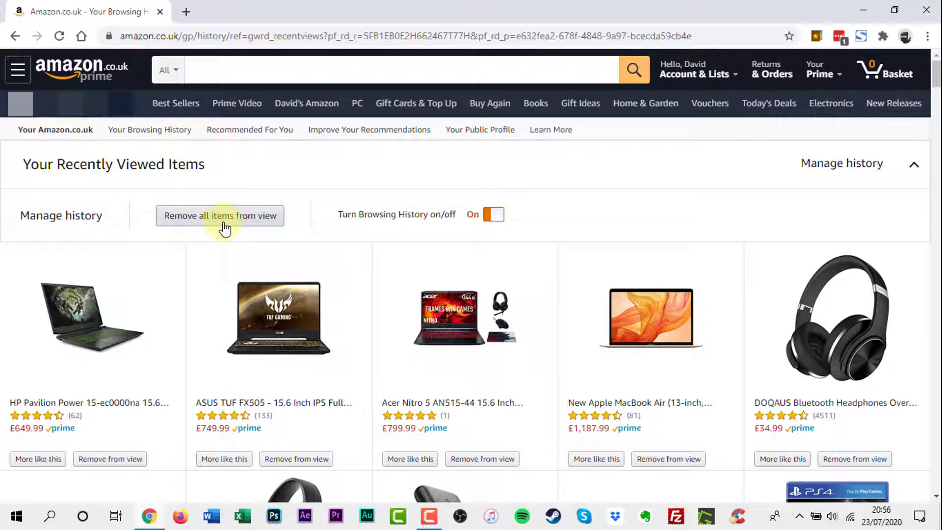
mouse_move(402, 242)
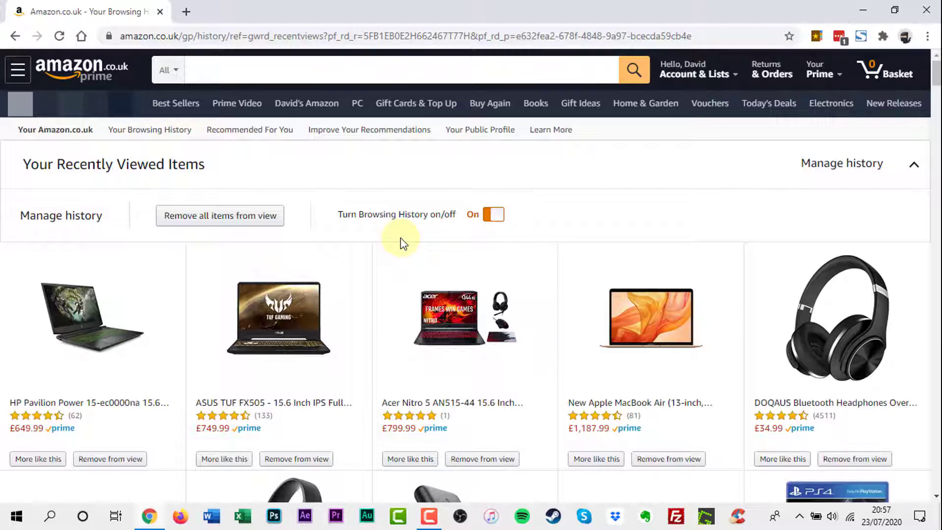
mouse_move(465, 241)
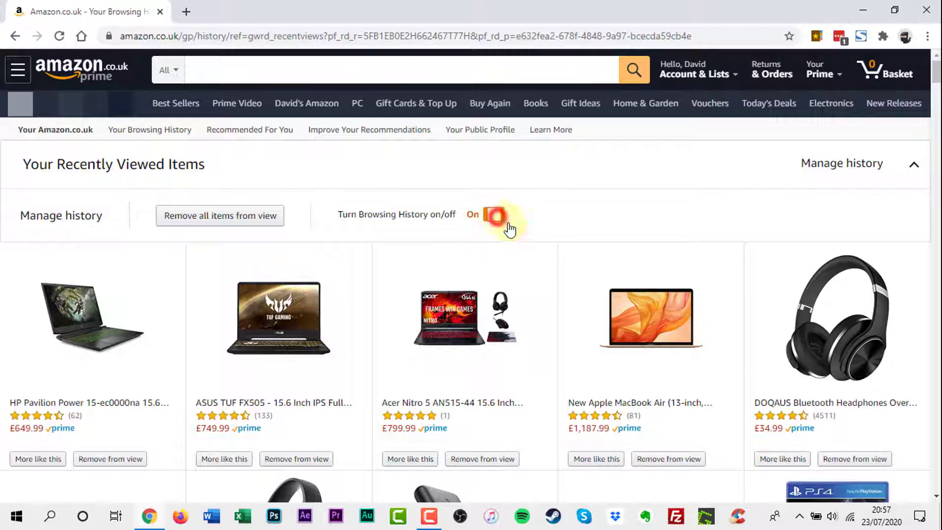
Step: Switch the 'Turn Browsing History on/off' toggle to Off and scroll down the item list
left_click(494, 215)
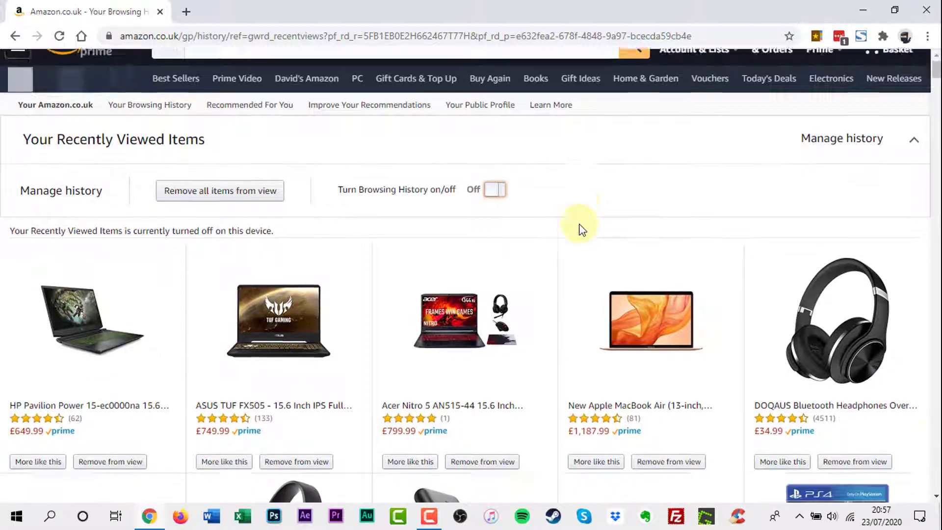
scroll("down", 3)
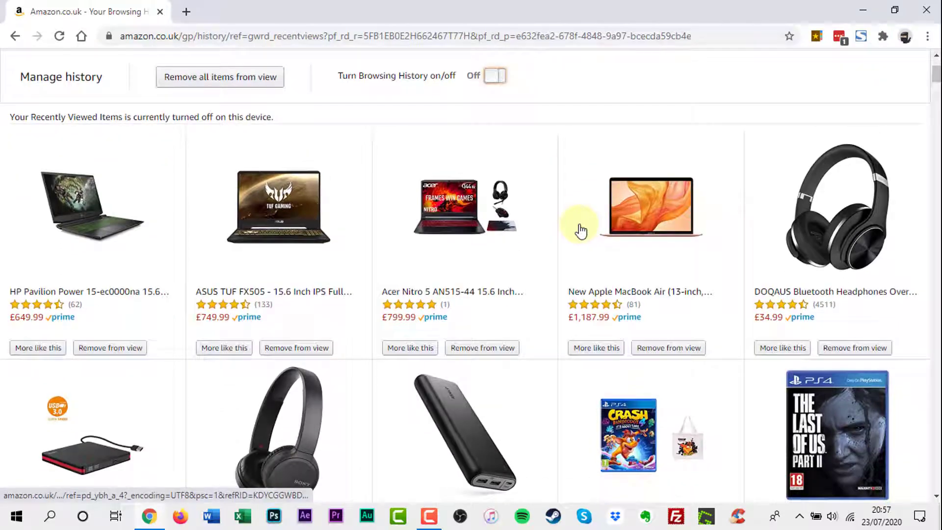
scroll("down", 3)
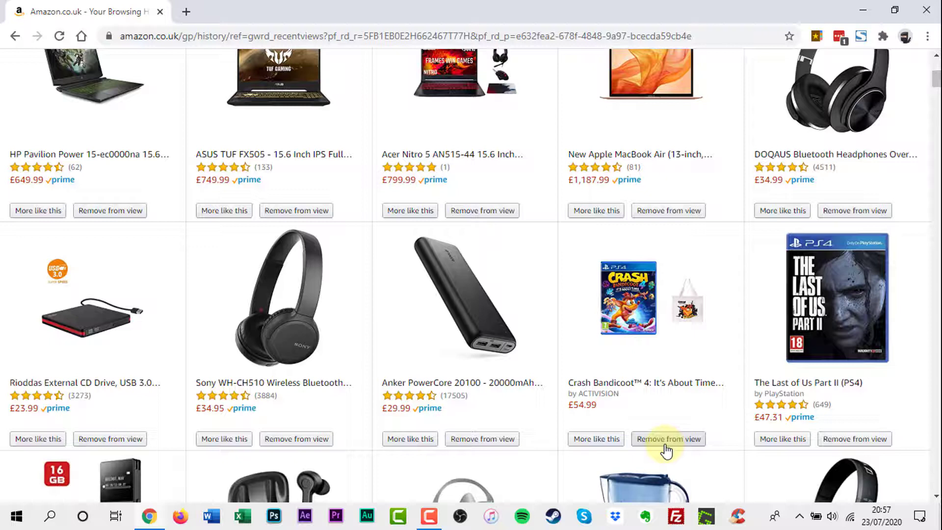
Step: Remove Crash Bandicoot 4 from view, then show More like this for the ASUS TUF FX505 laptop
left_click(667, 438)
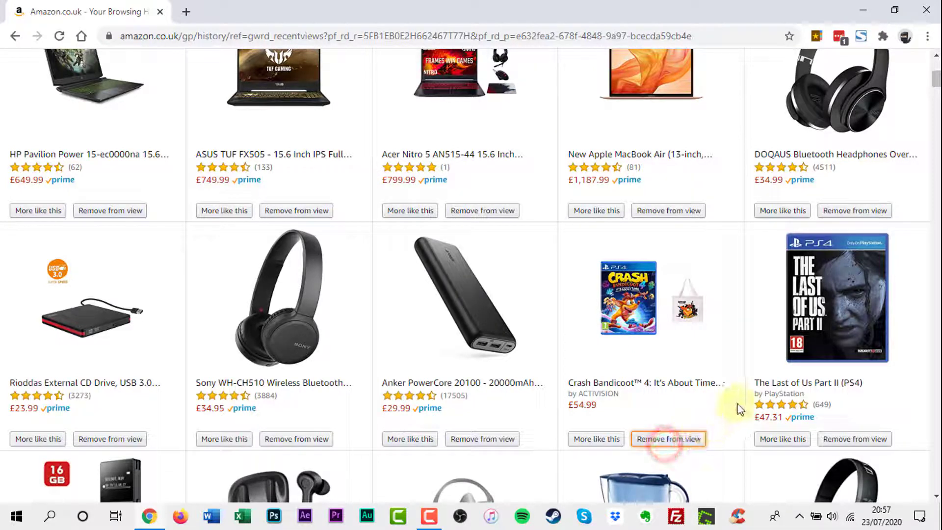
left_click(669, 439)
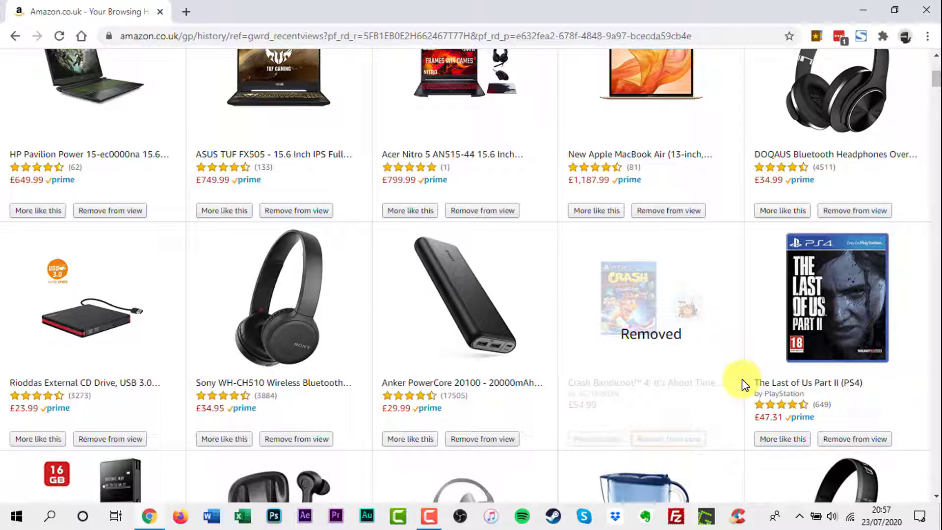
mouse_move(338, 326)
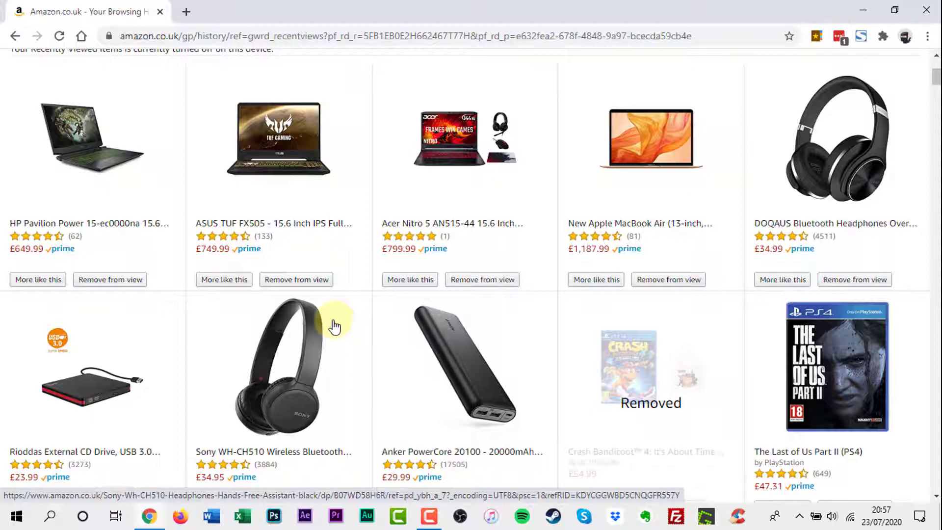
mouse_move(223, 279)
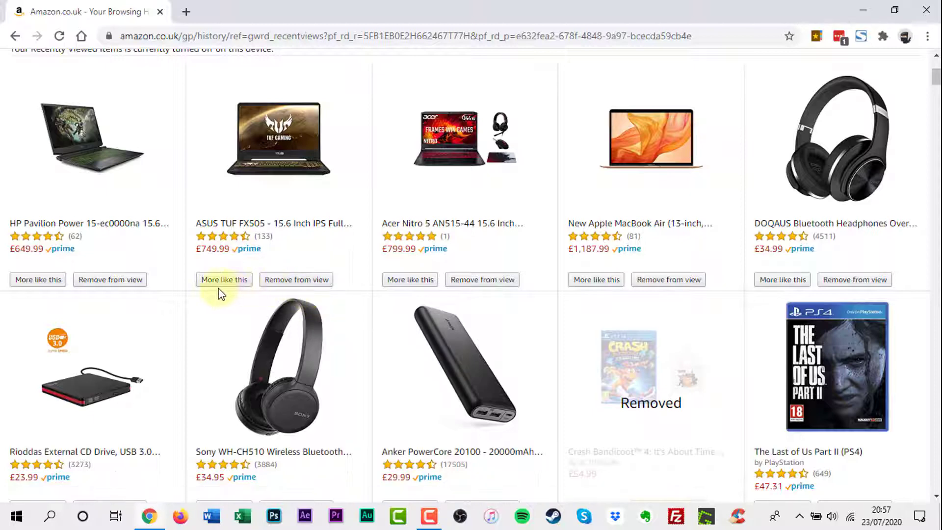
left_click(223, 280)
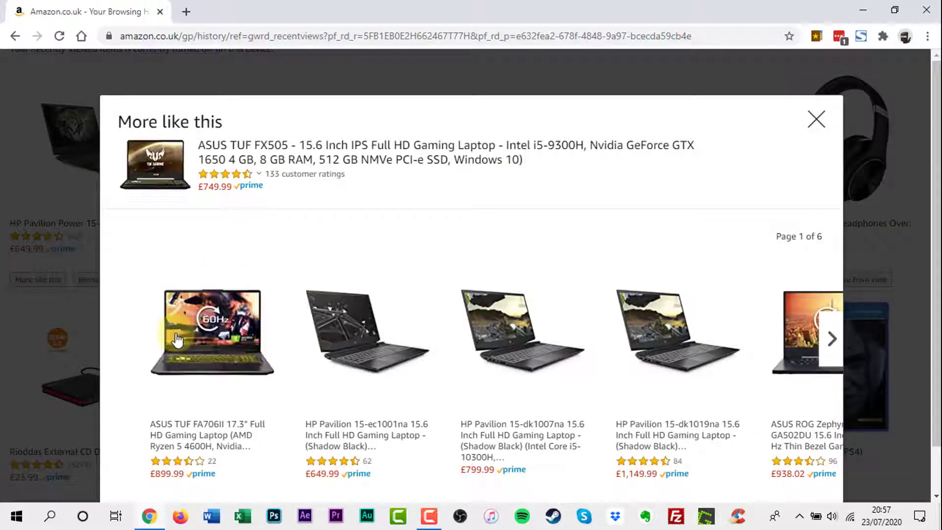